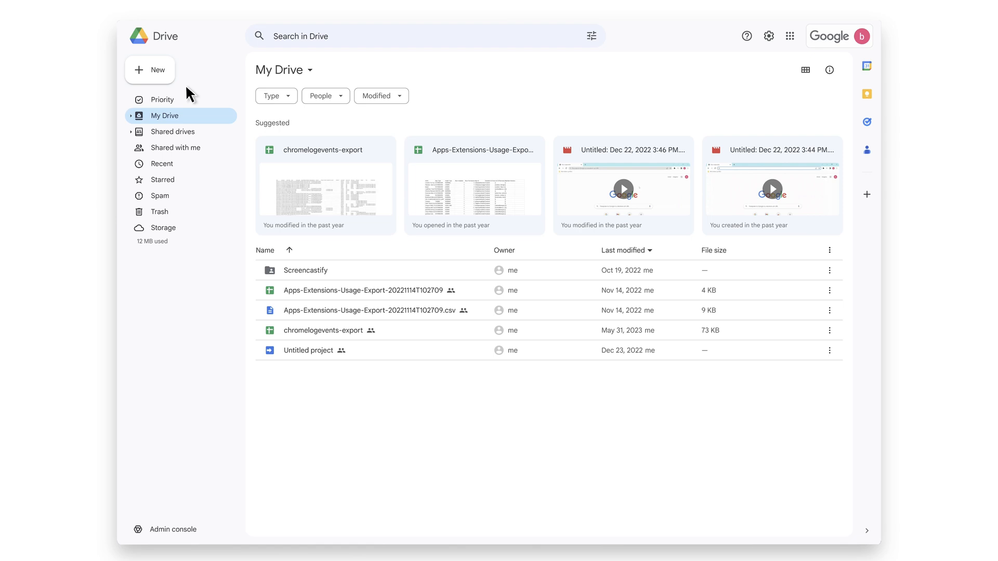
Upload Social Security Numbers.pdf from the desktop to My Drive via New > File upload
click(150, 69)
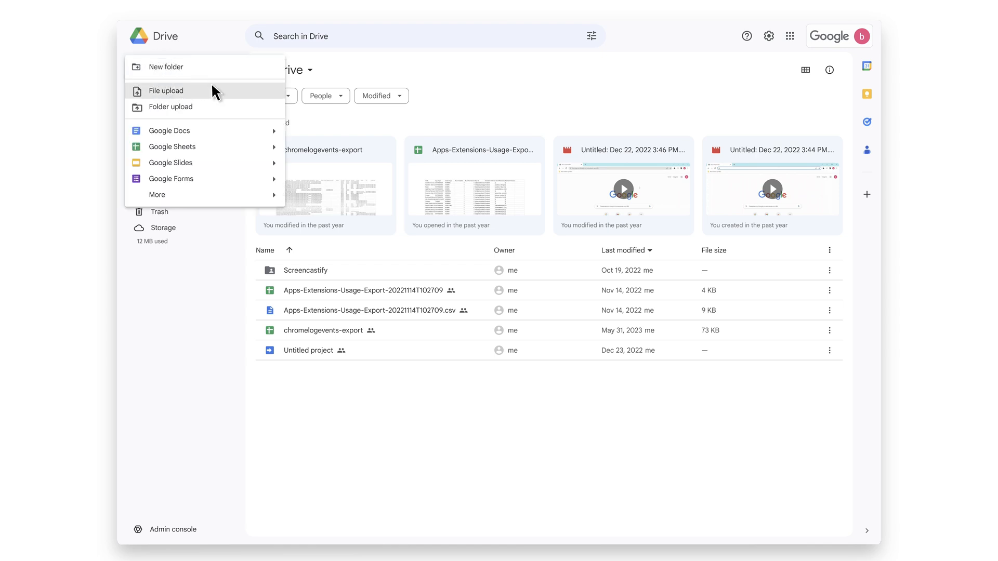
click(167, 90)
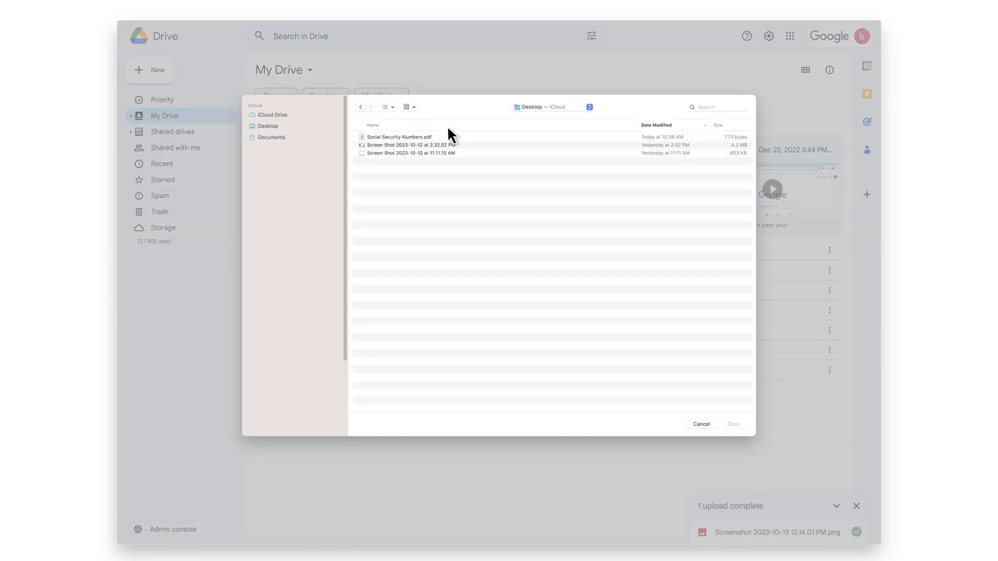
click(399, 136)
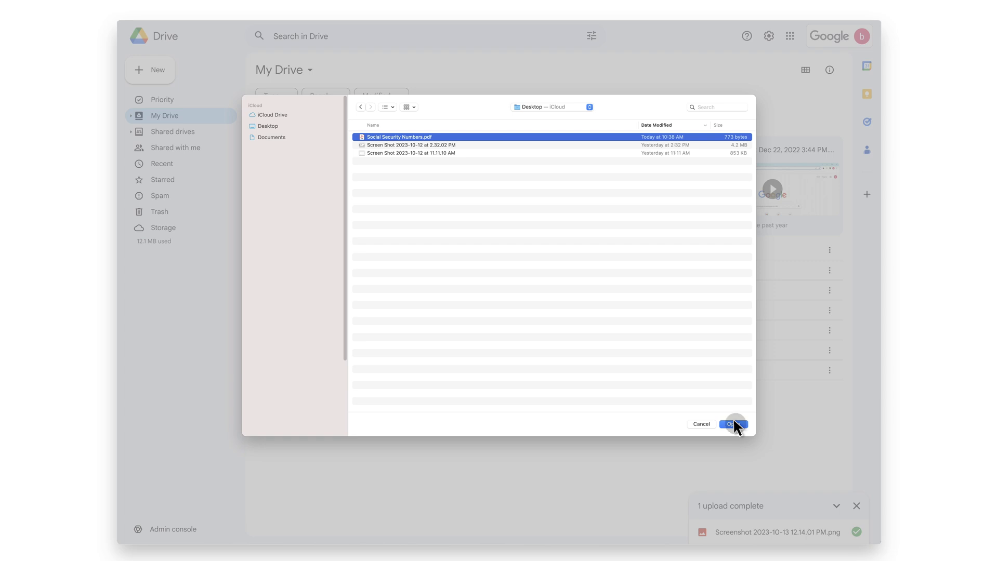
click(734, 425)
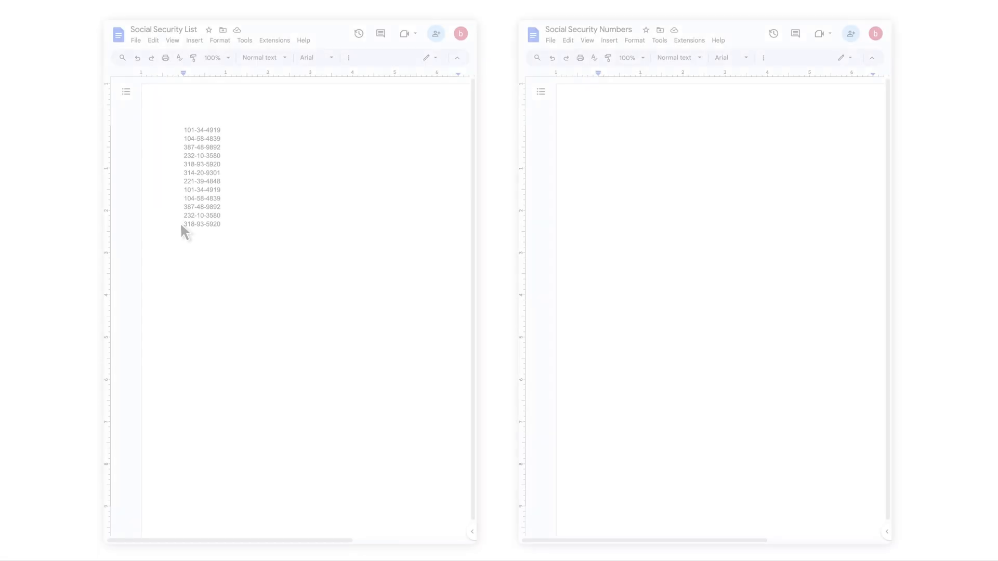
Paste the copied social security numbers into the blank Social Security Numbers document
right_click(201, 179)
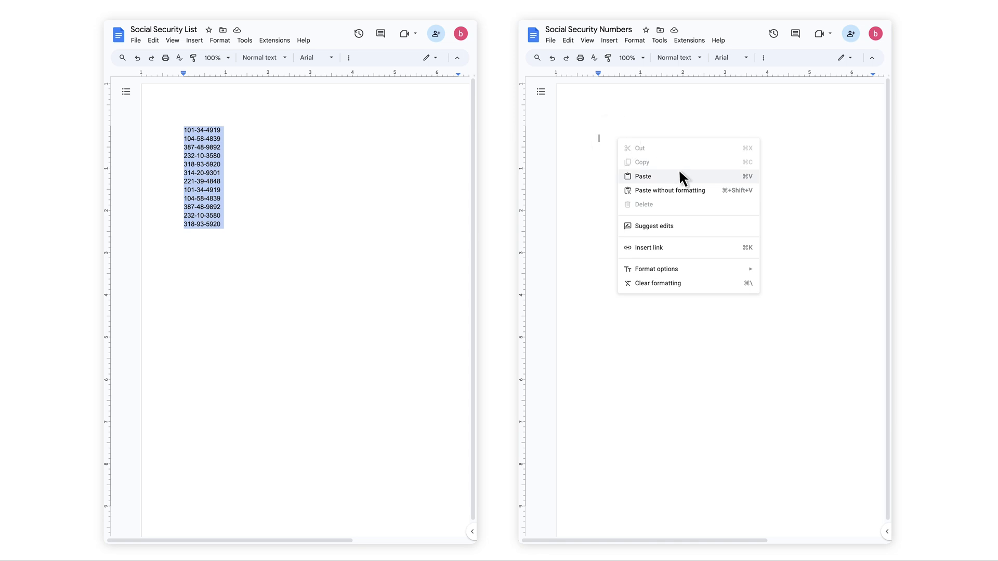
click(643, 176)
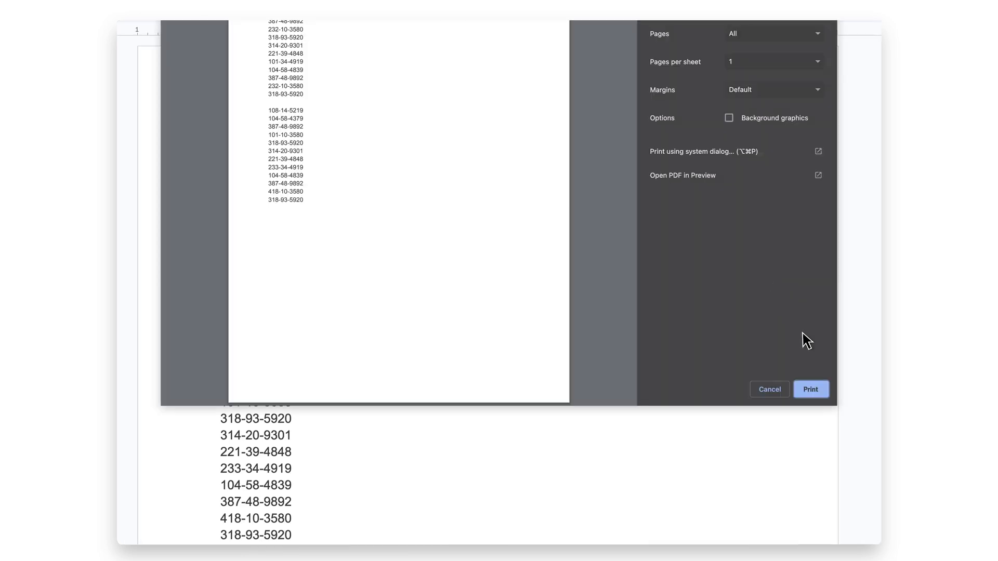
Confirm printing of the social security numbers document from the print dialog
click(811, 389)
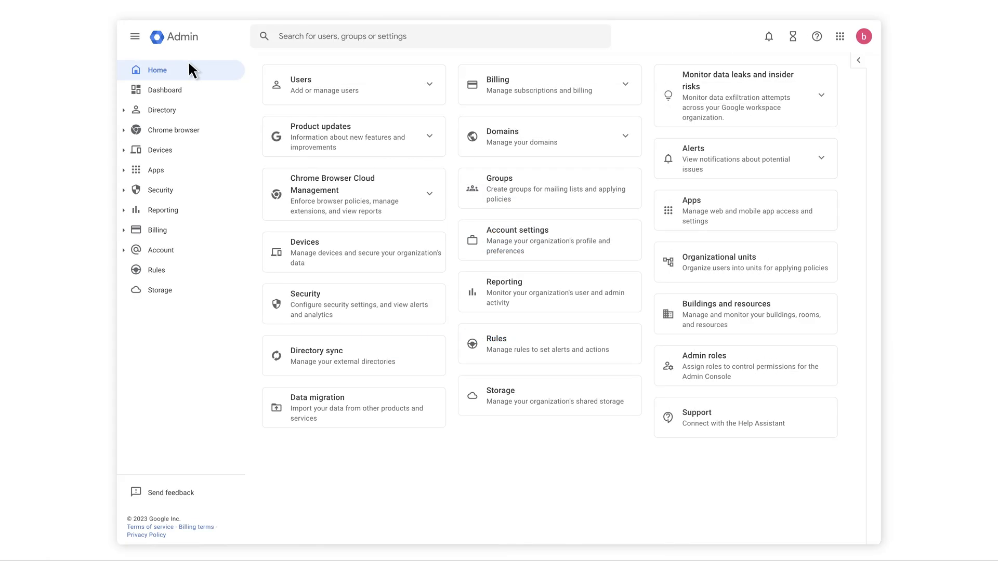
Open Chrome browser Settings and select Algonquin under North America in the org tree
click(173, 130)
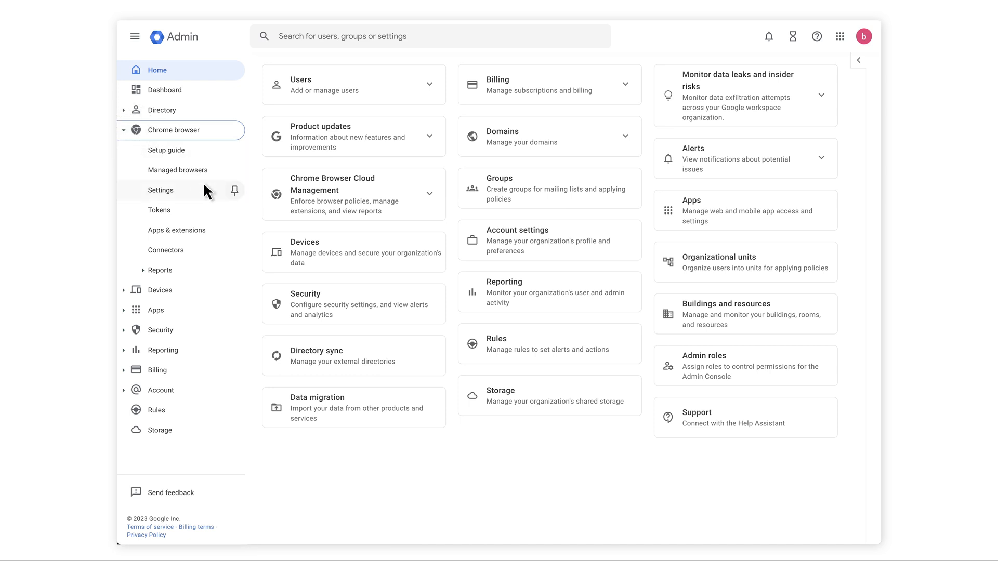
click(160, 190)
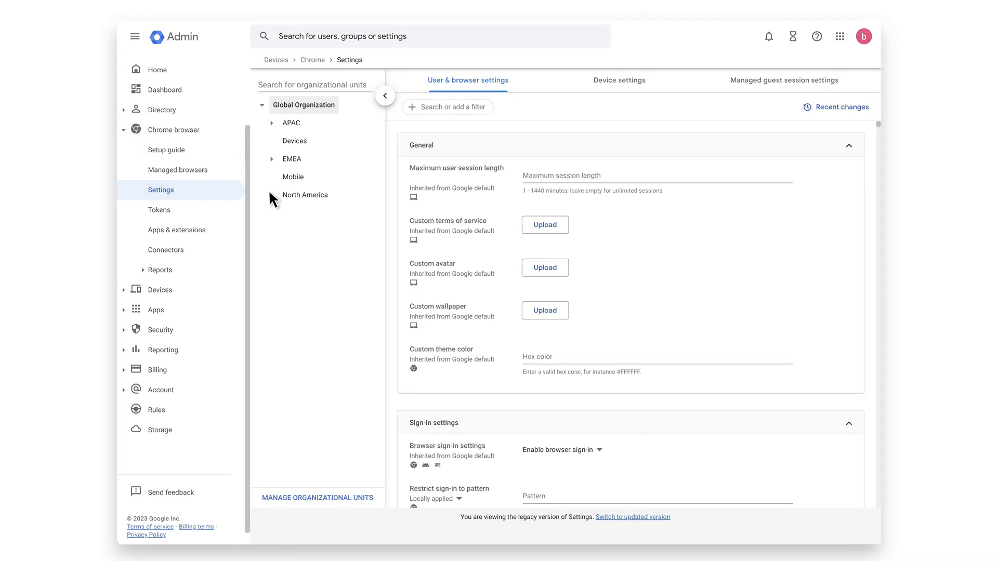
click(272, 195)
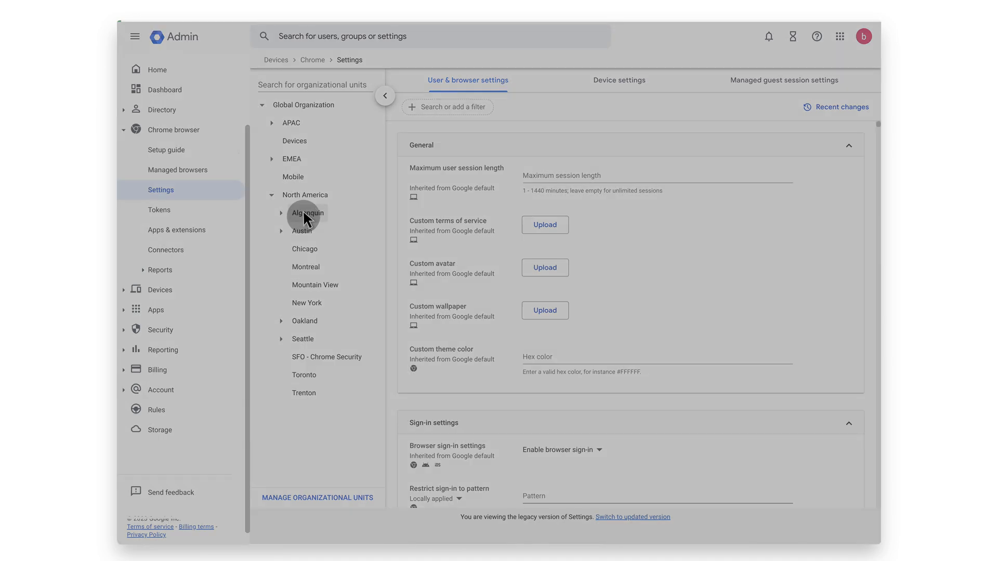
click(306, 213)
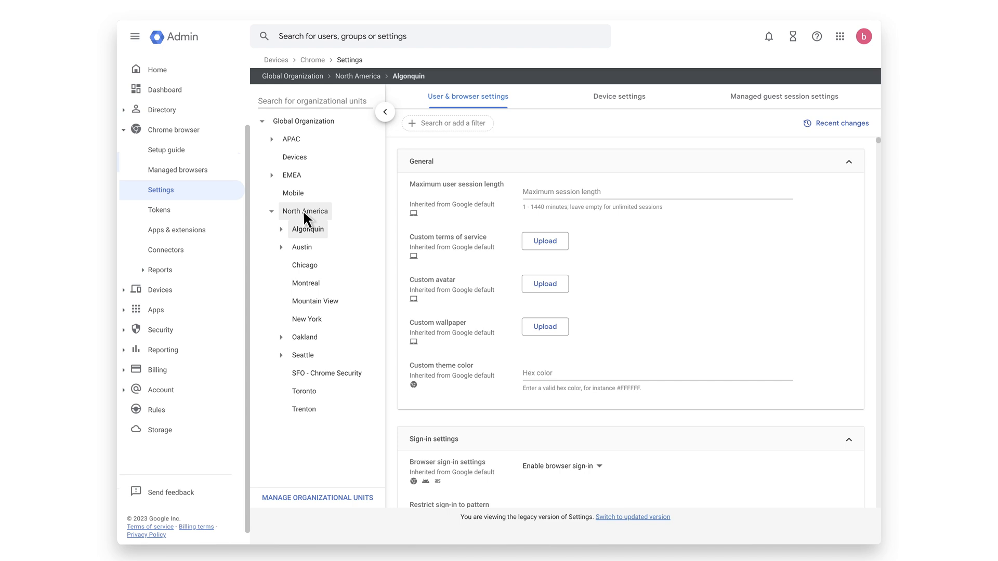
Filter Algonquin's settings by full text 'connector' and scroll to Chrome Enterprise connectors
click(447, 123)
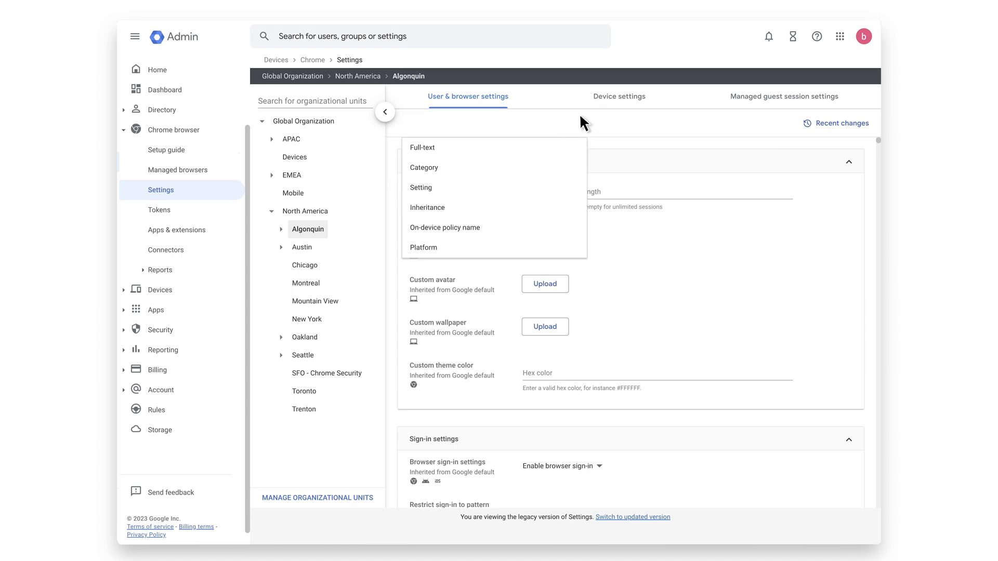
text(connector)
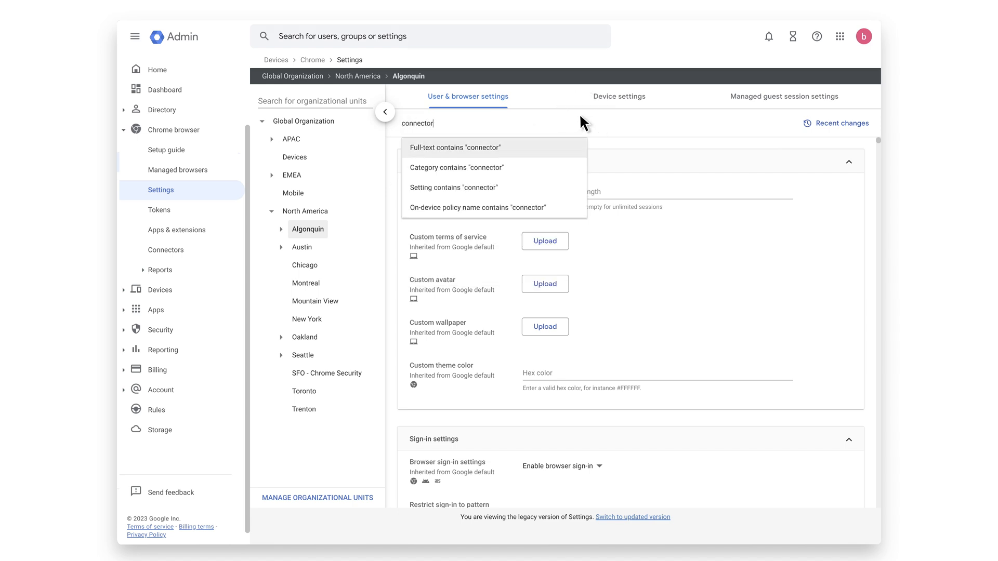
click(454, 148)
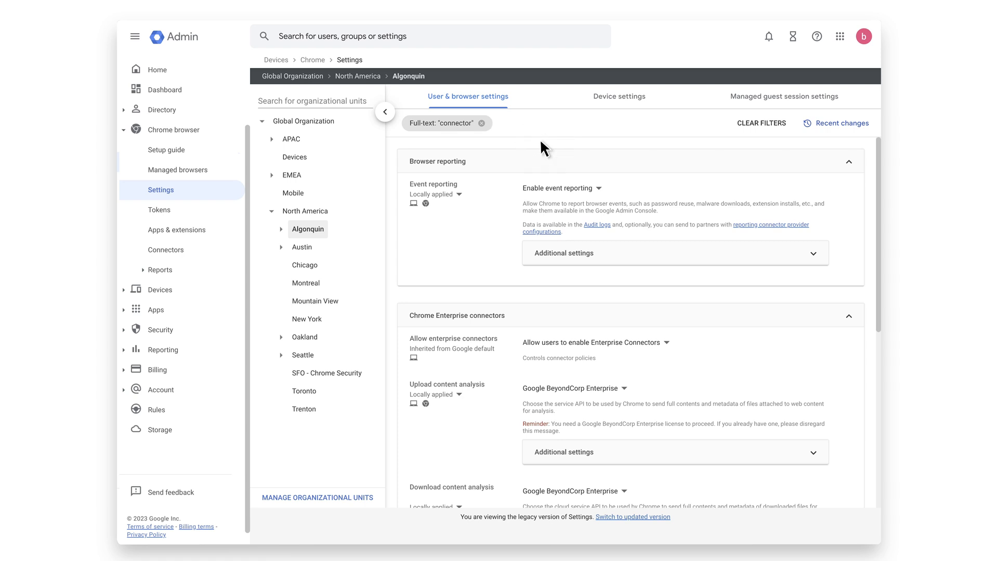
mouse_move(880, 218)
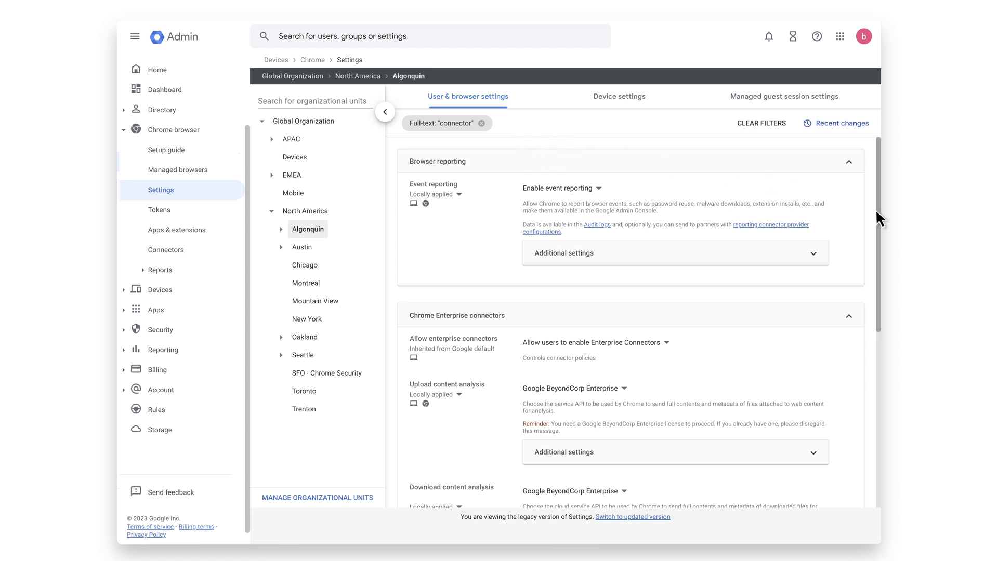
scroll(down, 3)
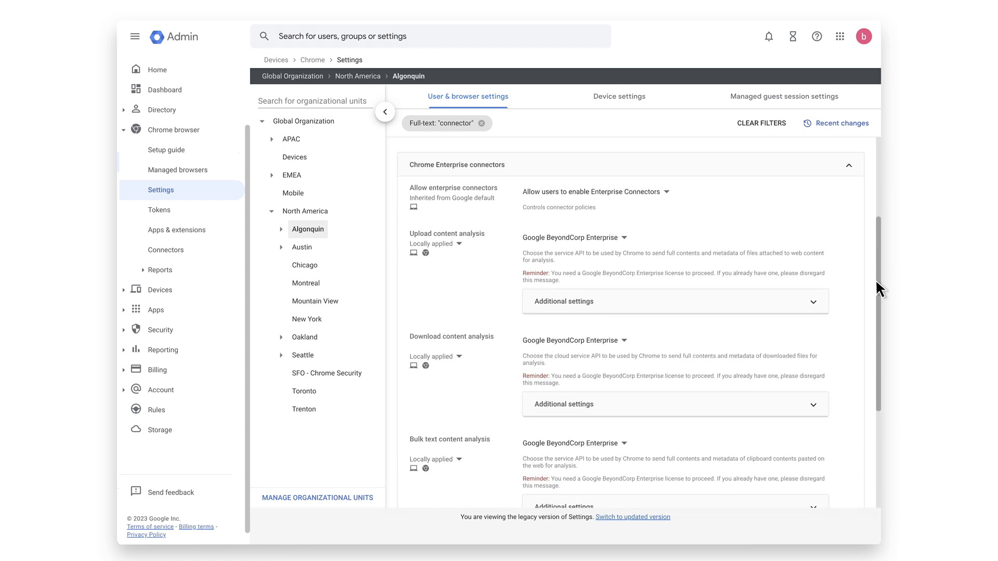
click(499, 123)
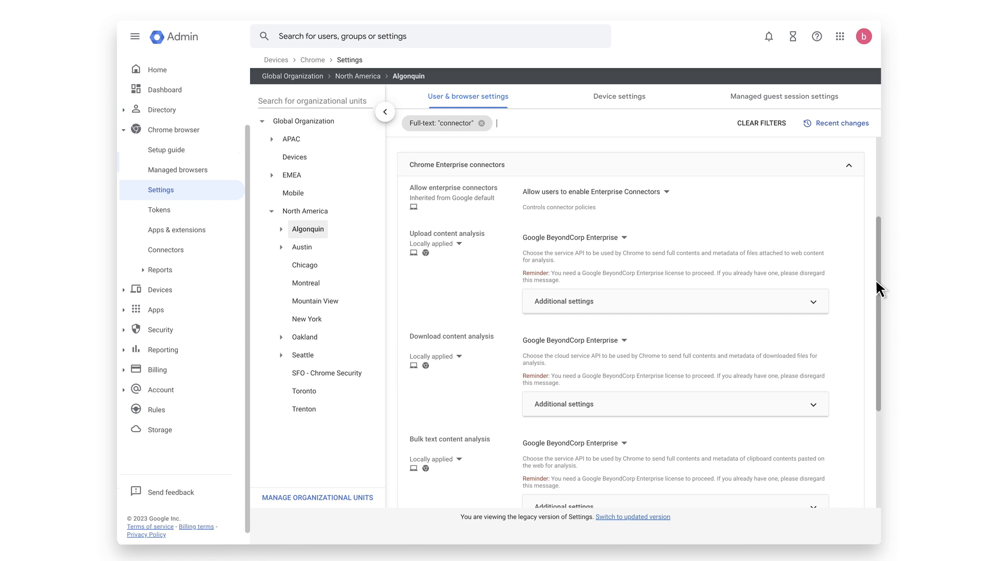
mouse_move(745, 257)
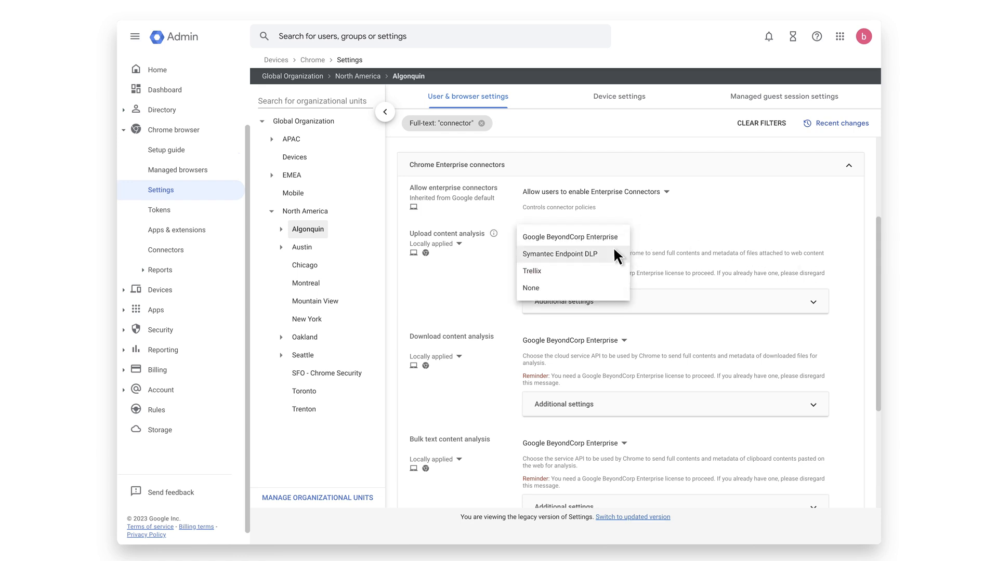
Set upload, bulk text and print content analysis to Symantec Endpoint DLP, then save
click(559, 254)
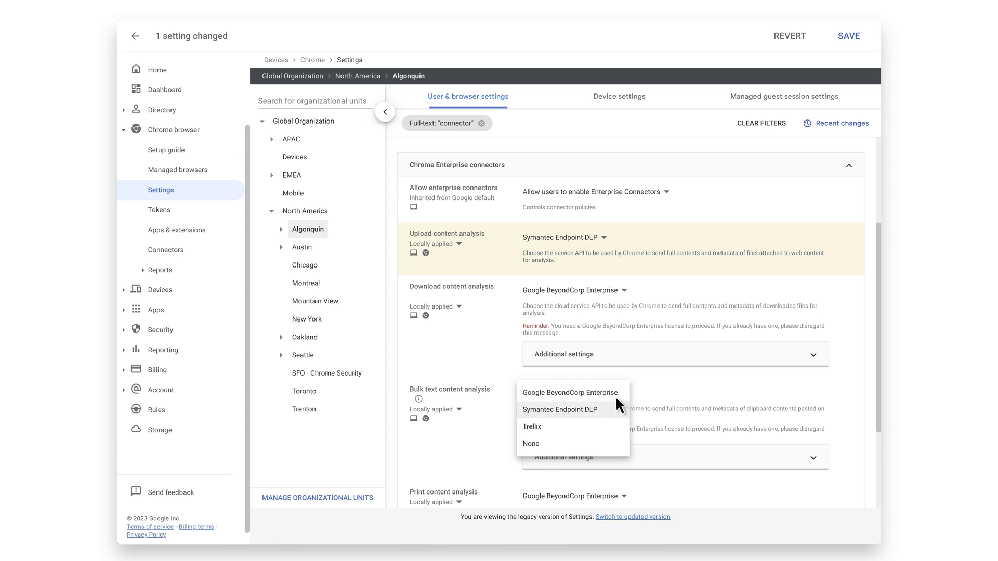
click(561, 409)
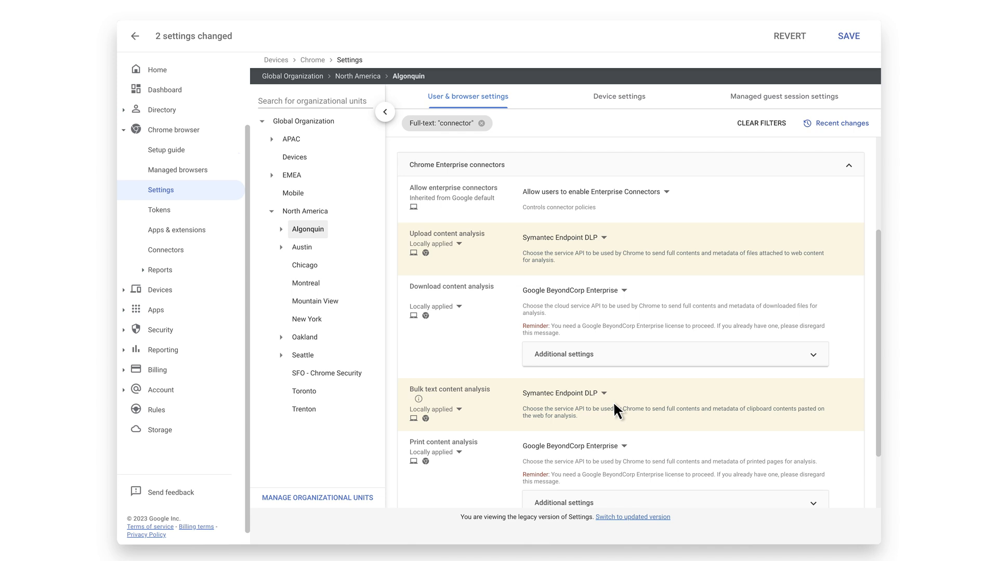
scroll(down, 3)
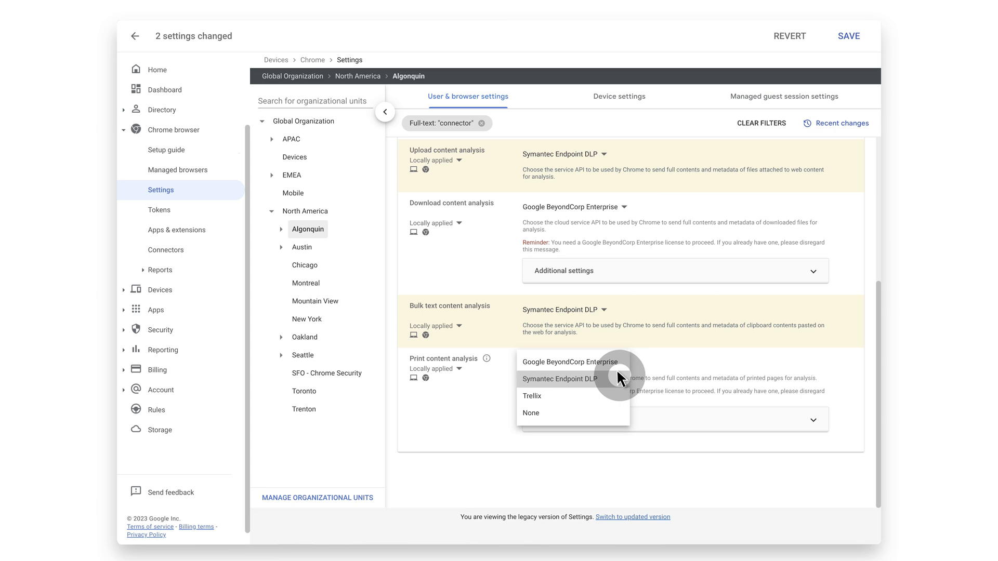
click(559, 379)
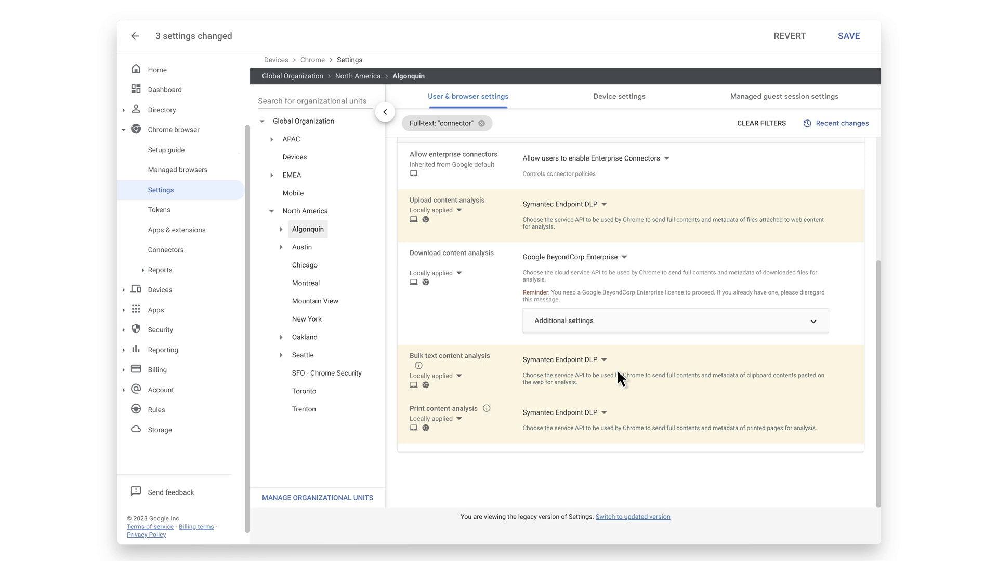
click(849, 36)
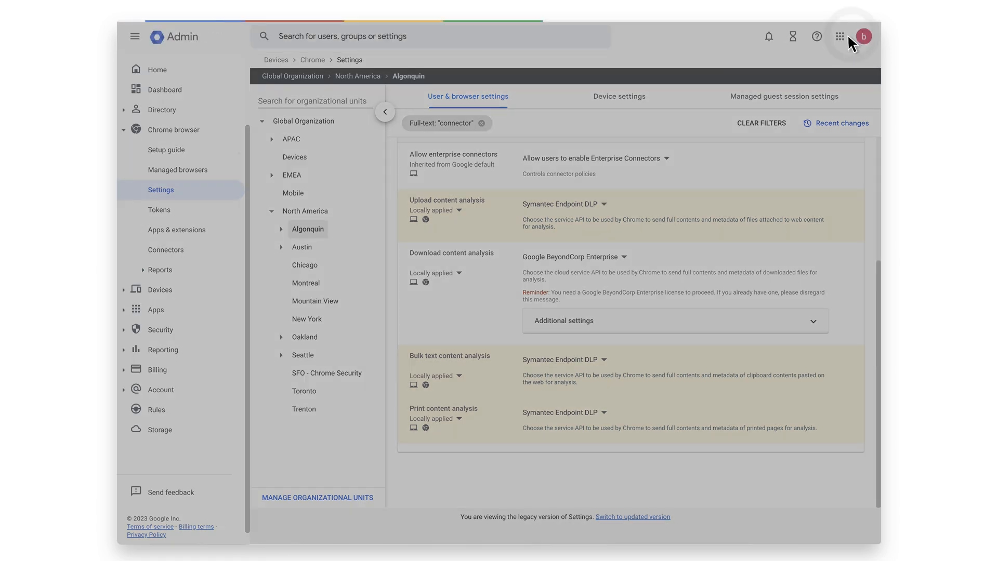